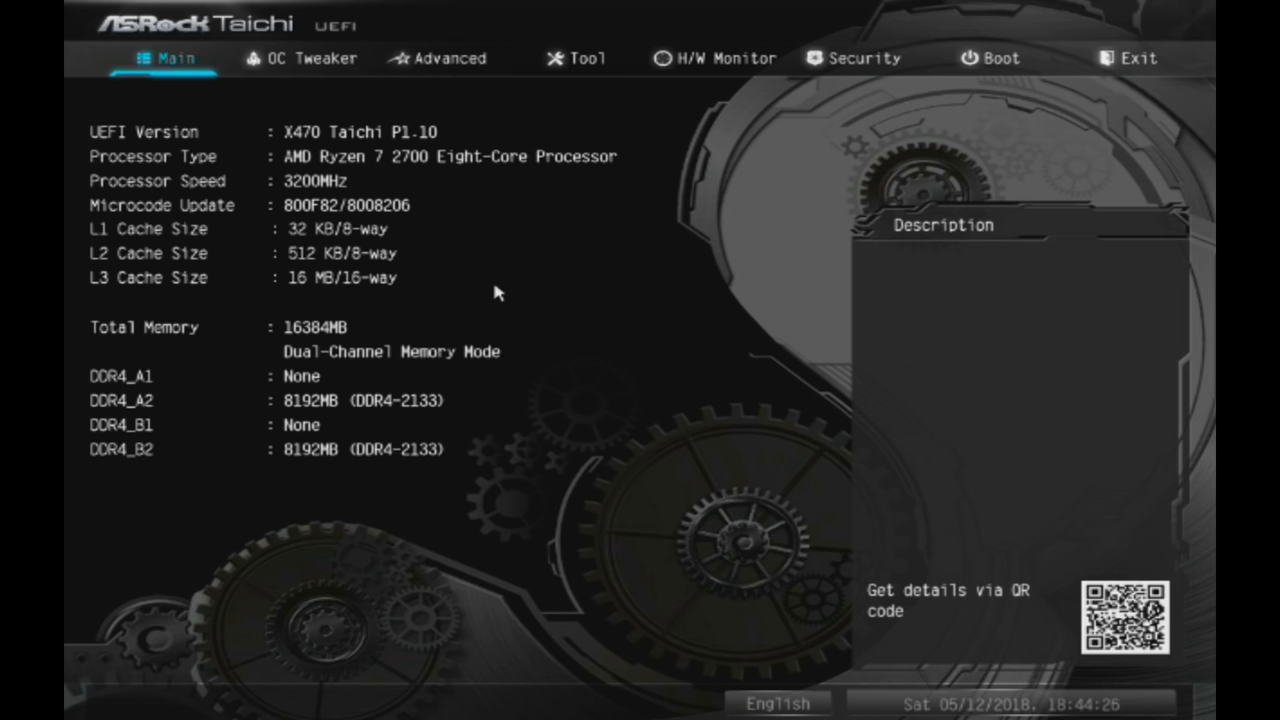
Step: Save the 4.2 GHz overclock, exit the UEFI and boot back into Windows
click(588, 58)
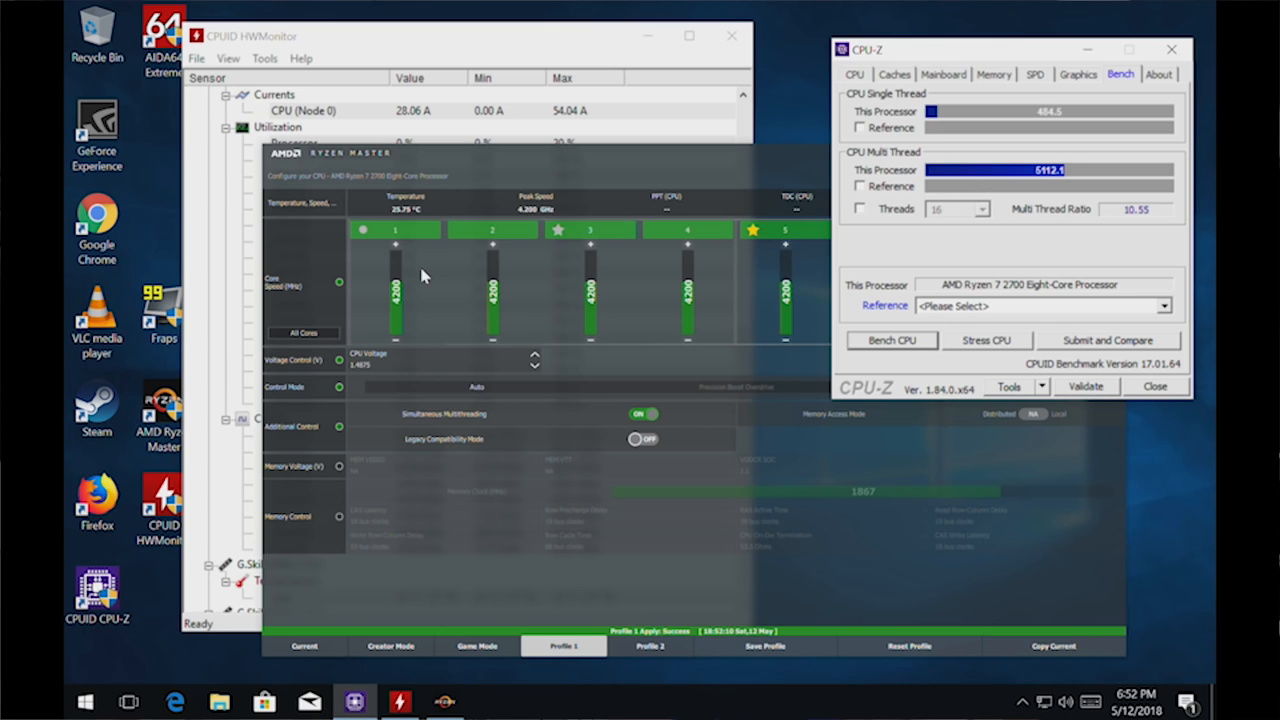
Step: Start a CPU-Z multi-thread bench and check all eight cores at 4200 MHz in HWMonitor
click(892, 340)
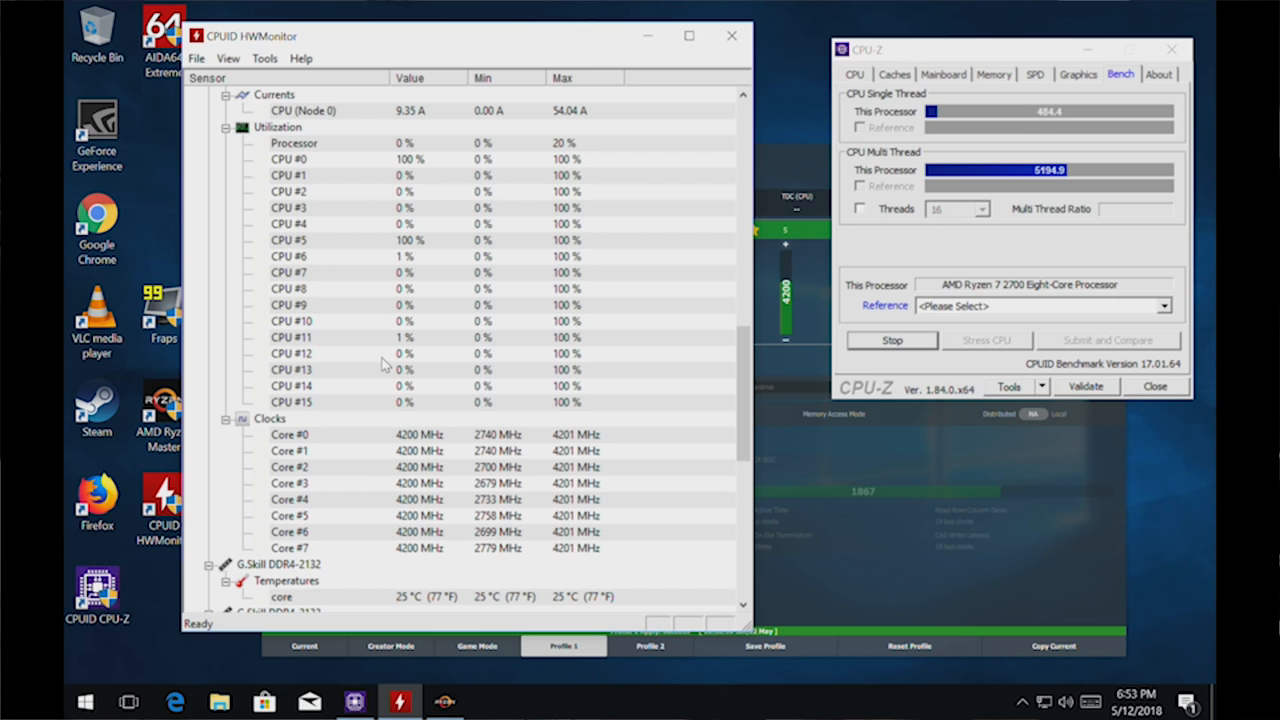
scroll(down, 3)
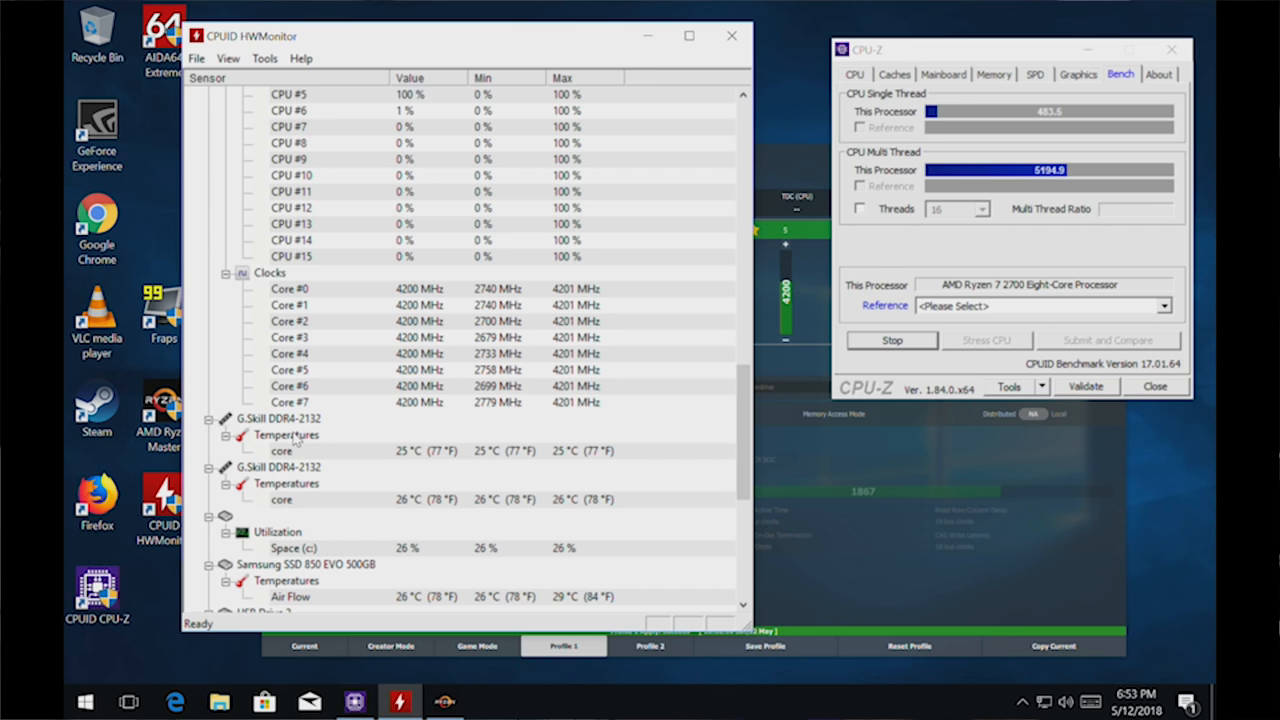